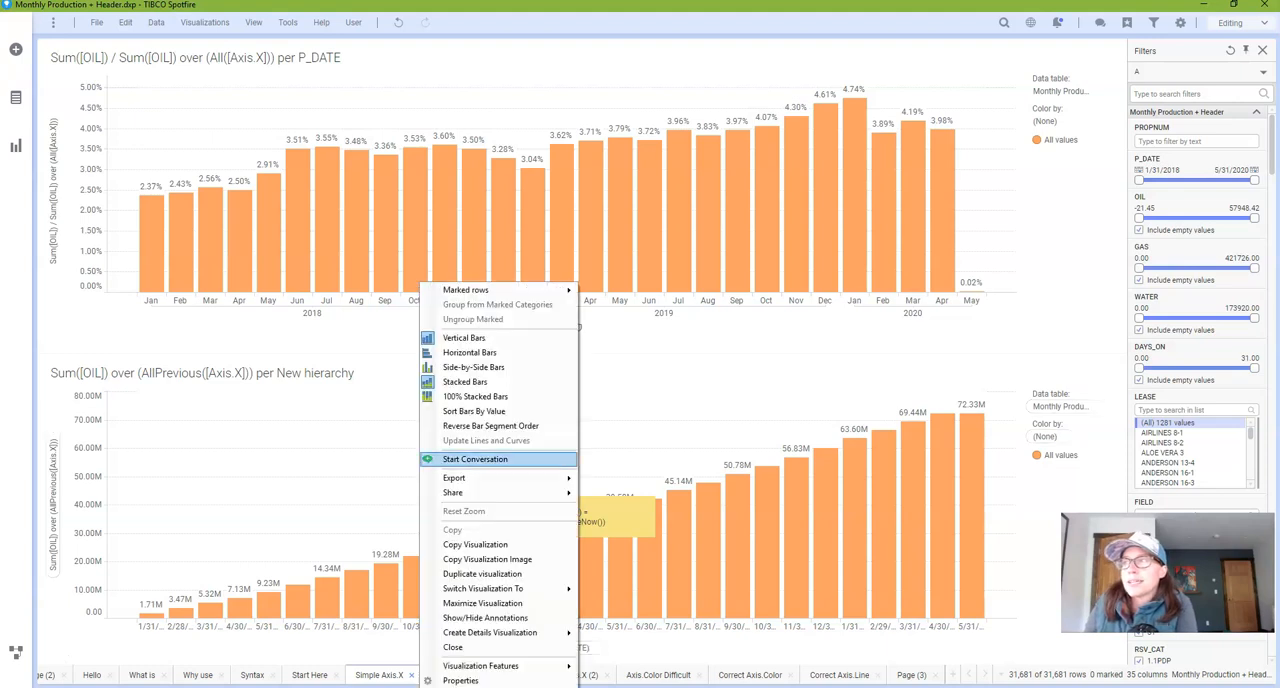
- Review the lower chart's Data settings showing its current year-limiting expression
{"action": "left_click", "coordinate": [460, 680]}
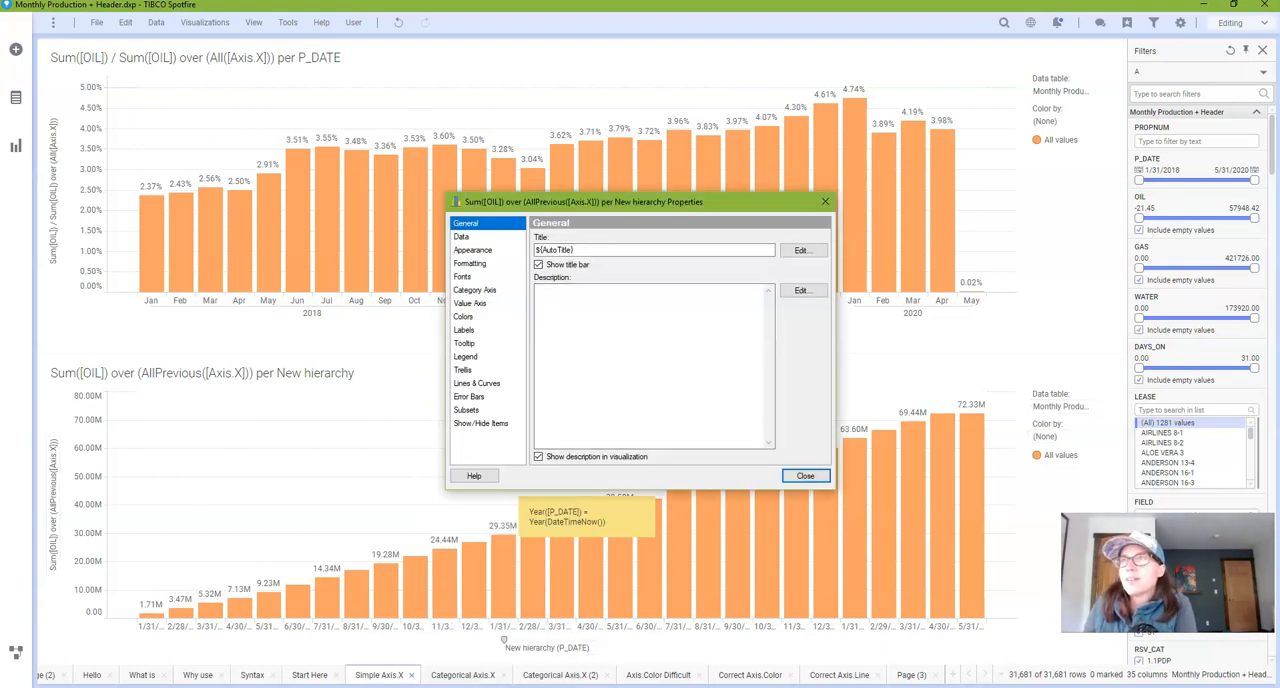
{"action": "left_click", "coordinate": [460, 236]}
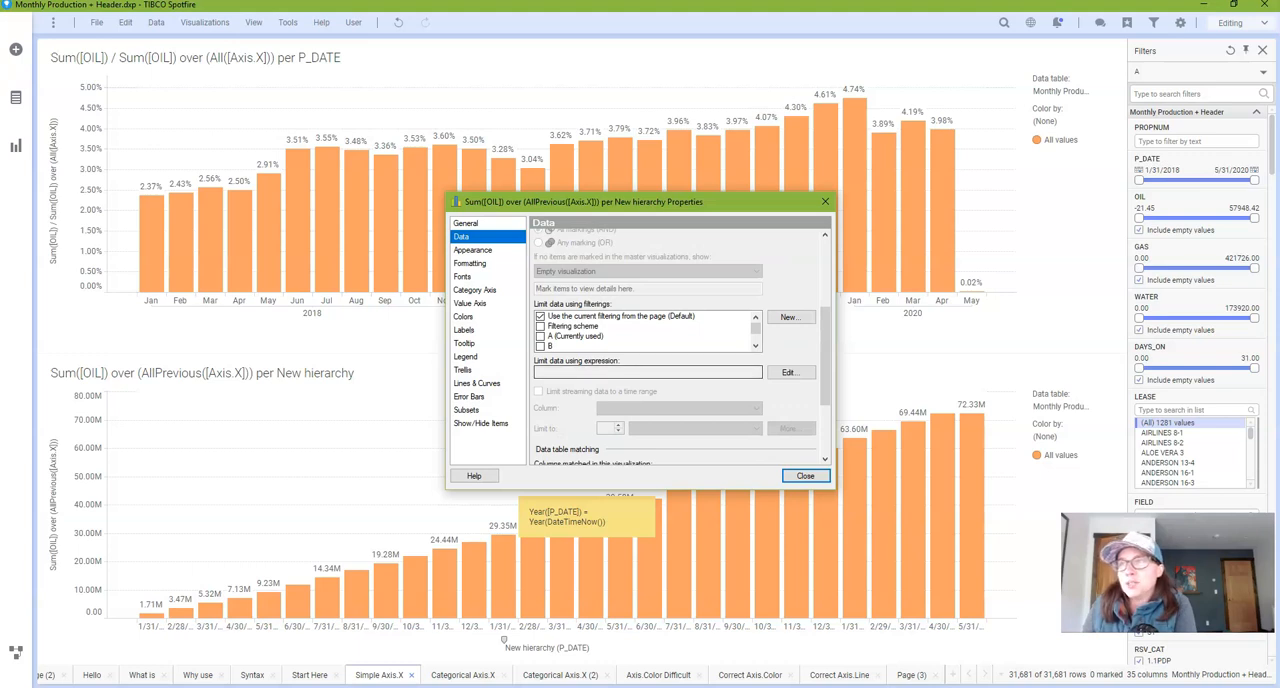
{"action": "left_click", "coordinate": [804, 476]}
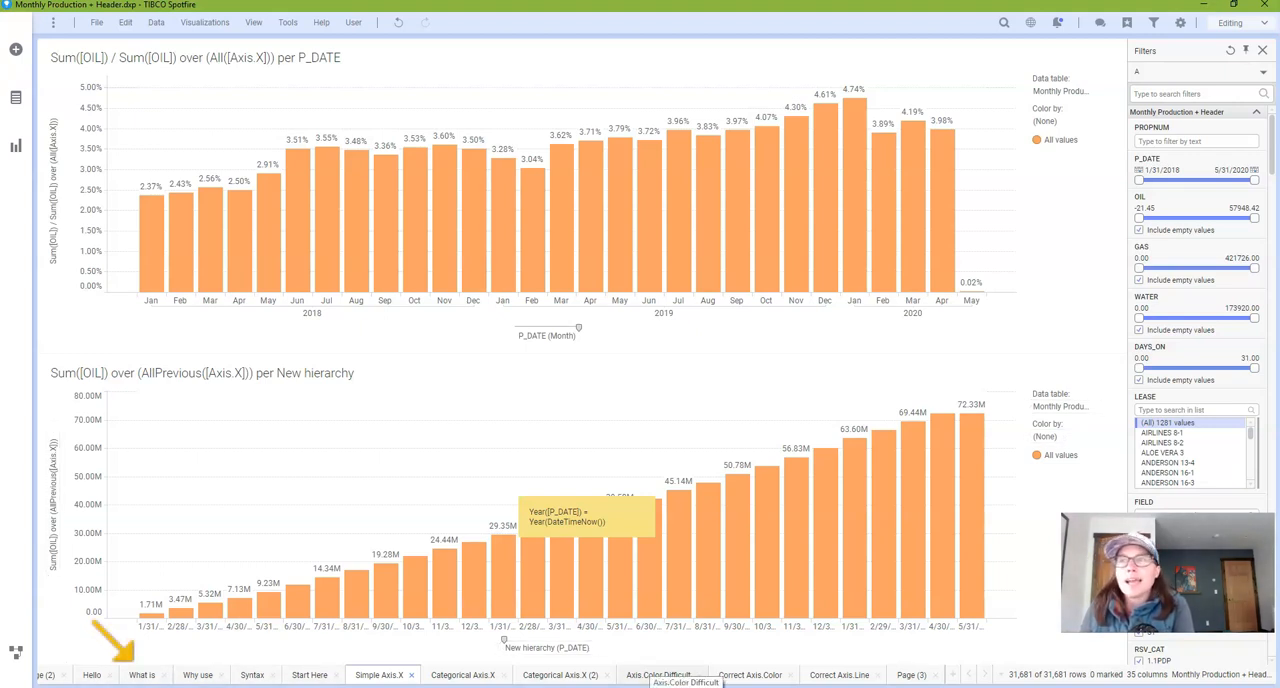
{"action": "left_click", "coordinate": [548, 336]}
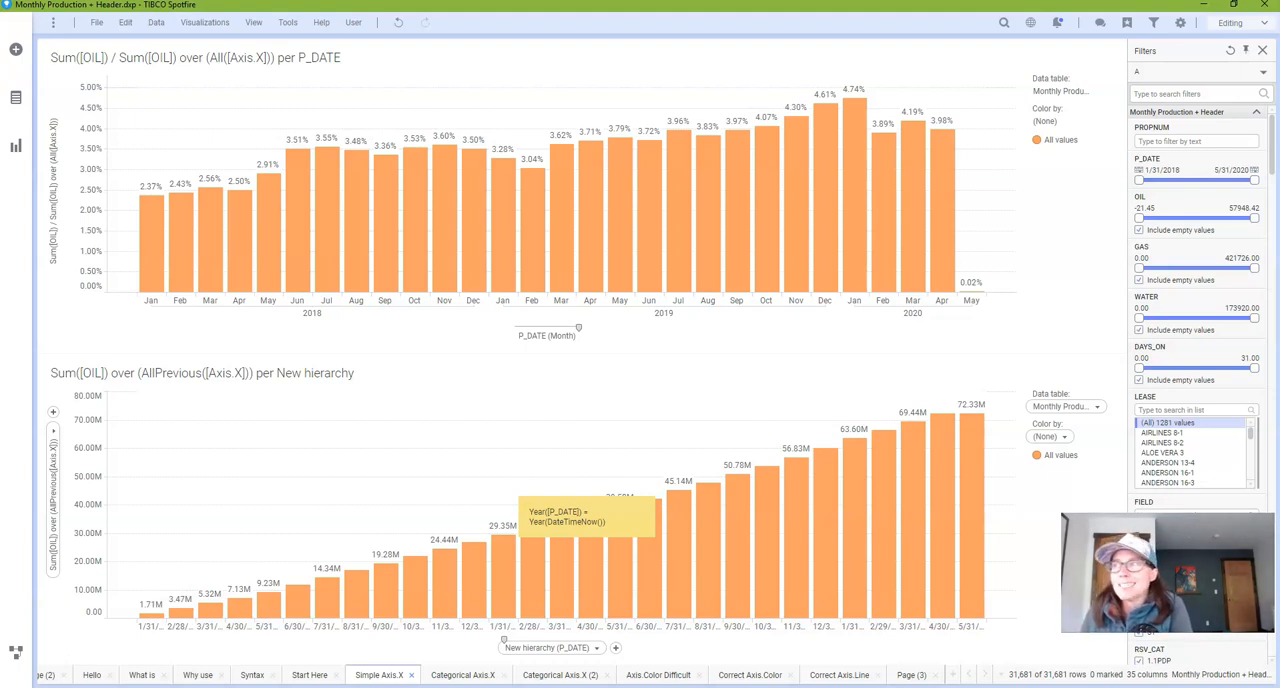
- Select the Year([P_DATE]) = Year(DateTimeNow()) note text and reach the File menu
{"action": "left_click", "coordinate": [570, 520]}
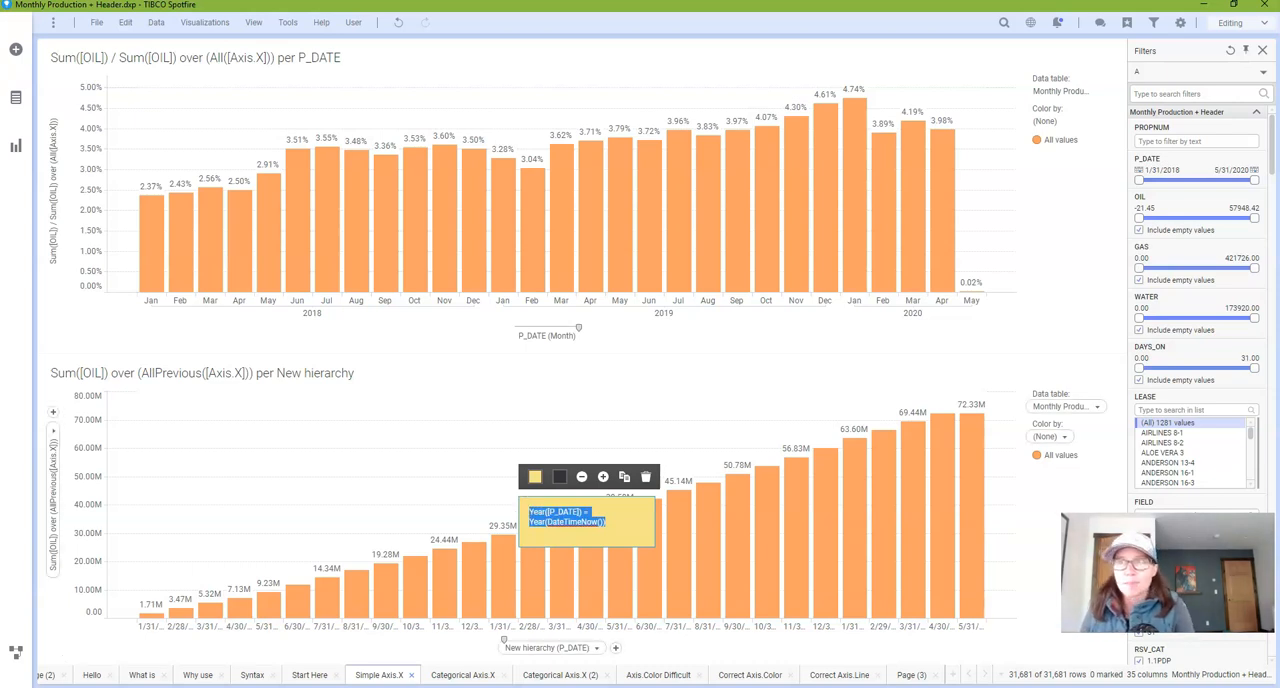
{"action": "left_click", "coordinate": [96, 22]}
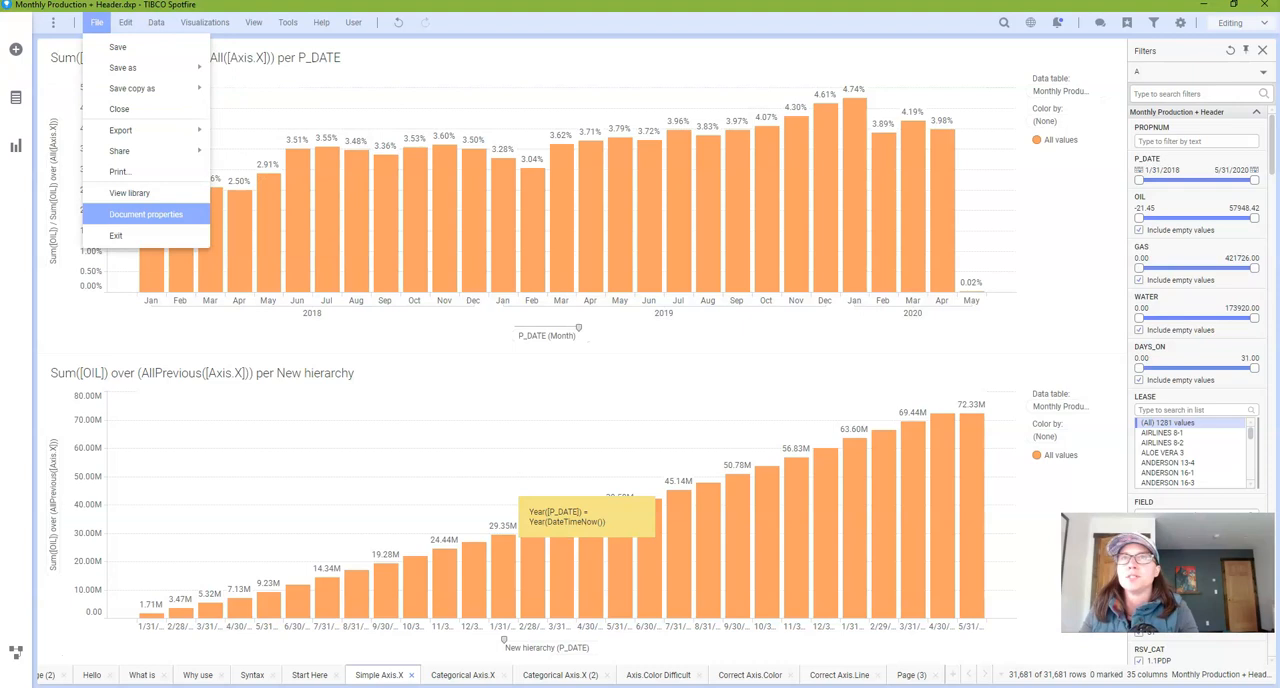
- Create document property CurrentYearDataLimiting with value Year([P_DATE]) = Year(DateTimeNow())
{"action": "left_click", "coordinate": [146, 214]}
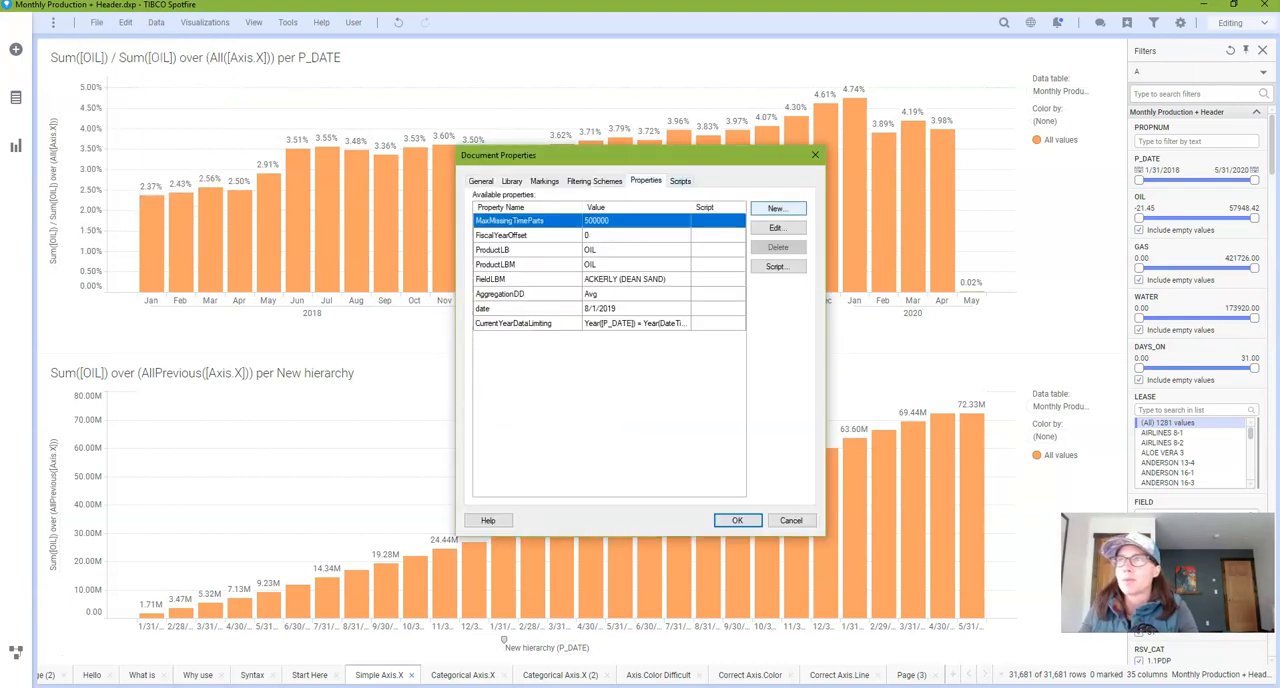
{"action": "left_click", "coordinate": [778, 208]}
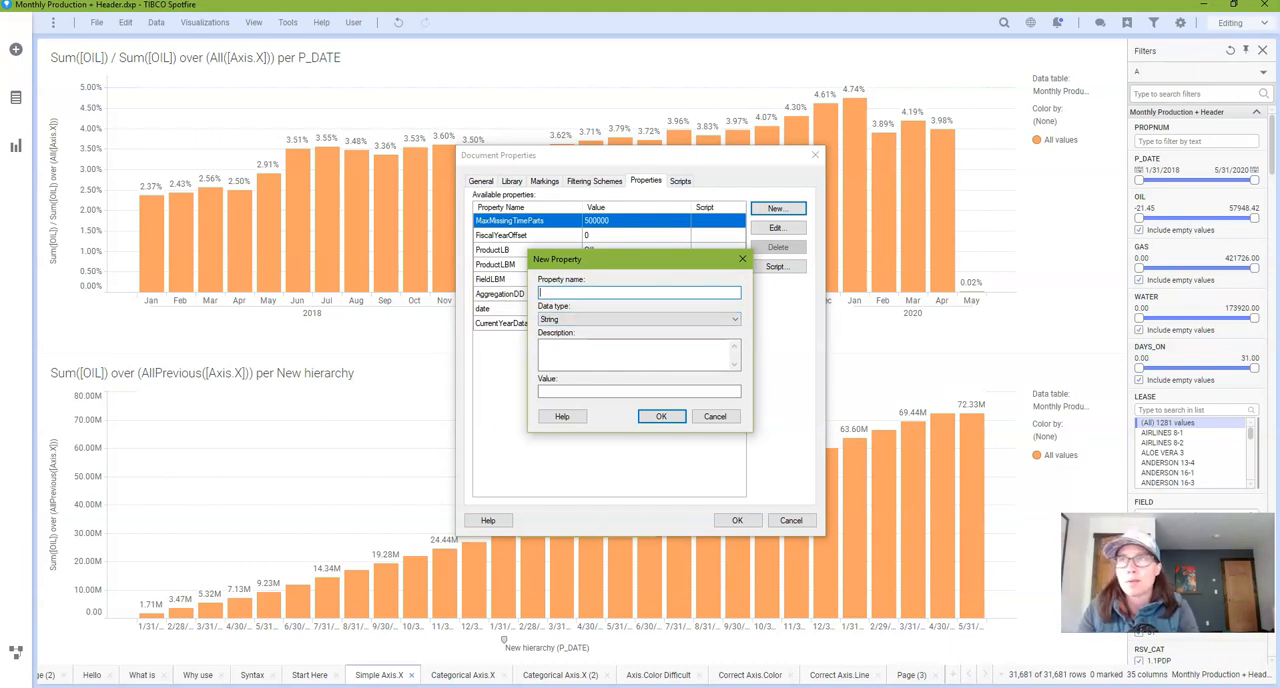
{"action": "type", "text": "CurrentYearData"}
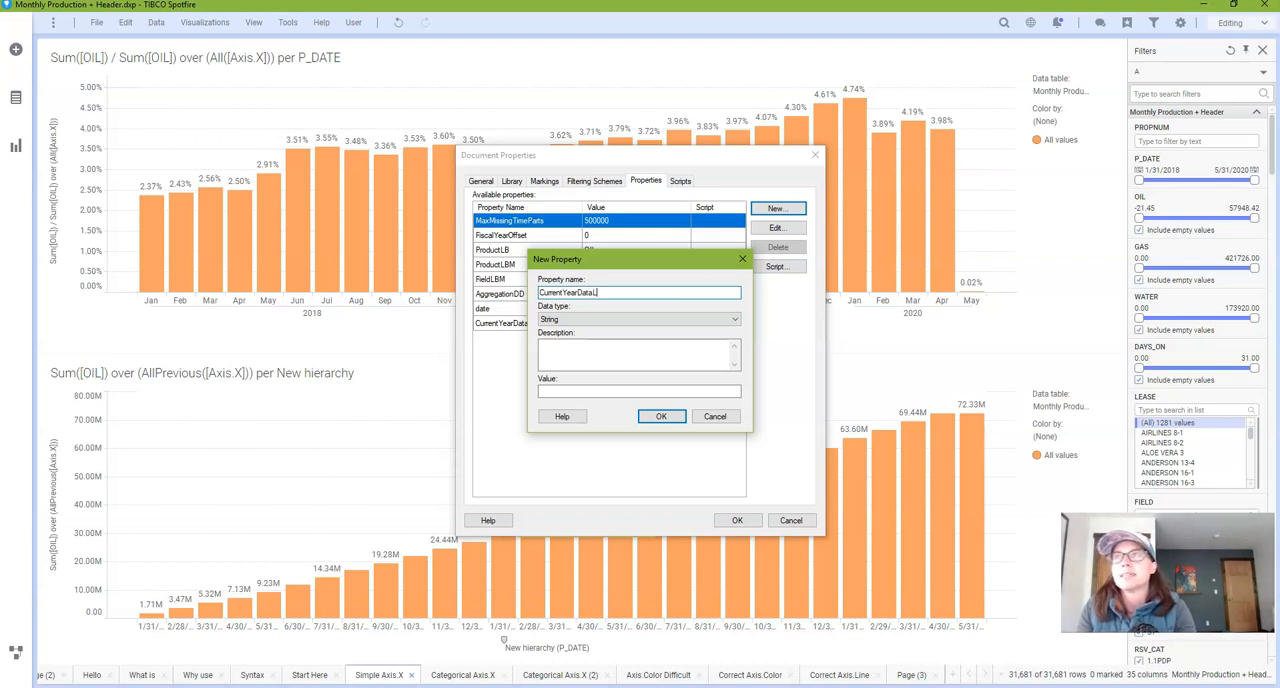
{"action": "type", "text": "Limiting"}
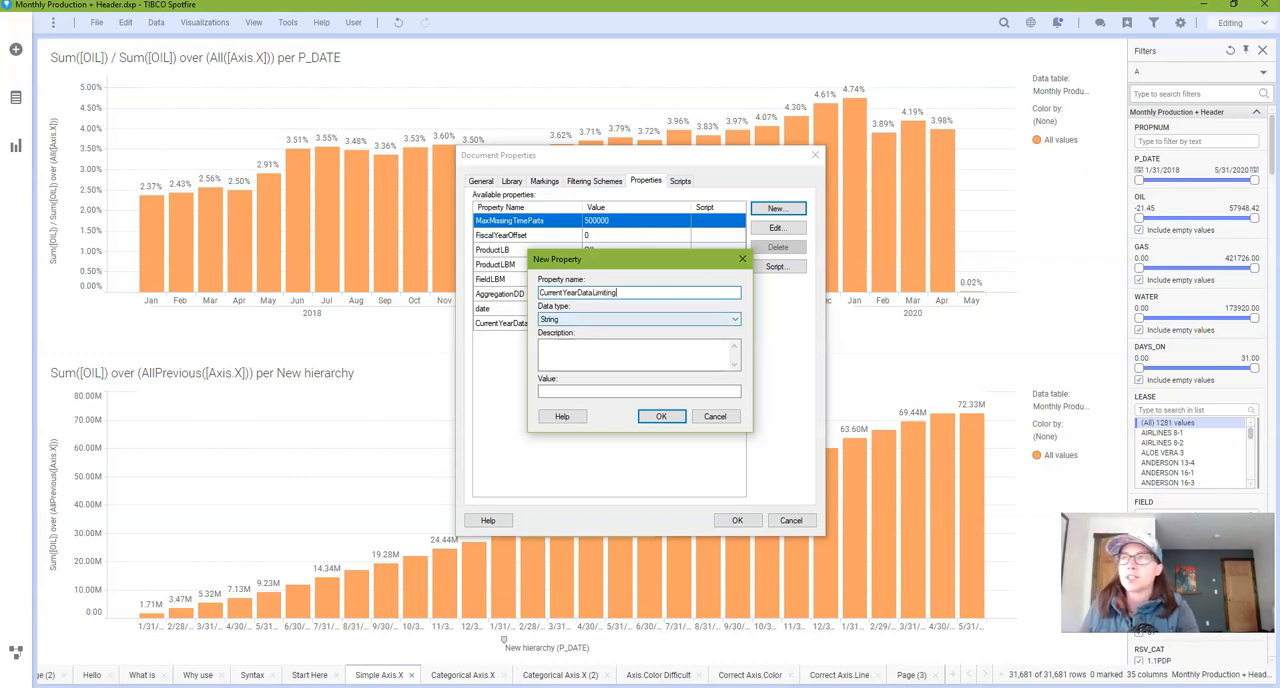
{"action": "type", "text": "Year([P_DATE]) = Year(DateTimeNow())"}
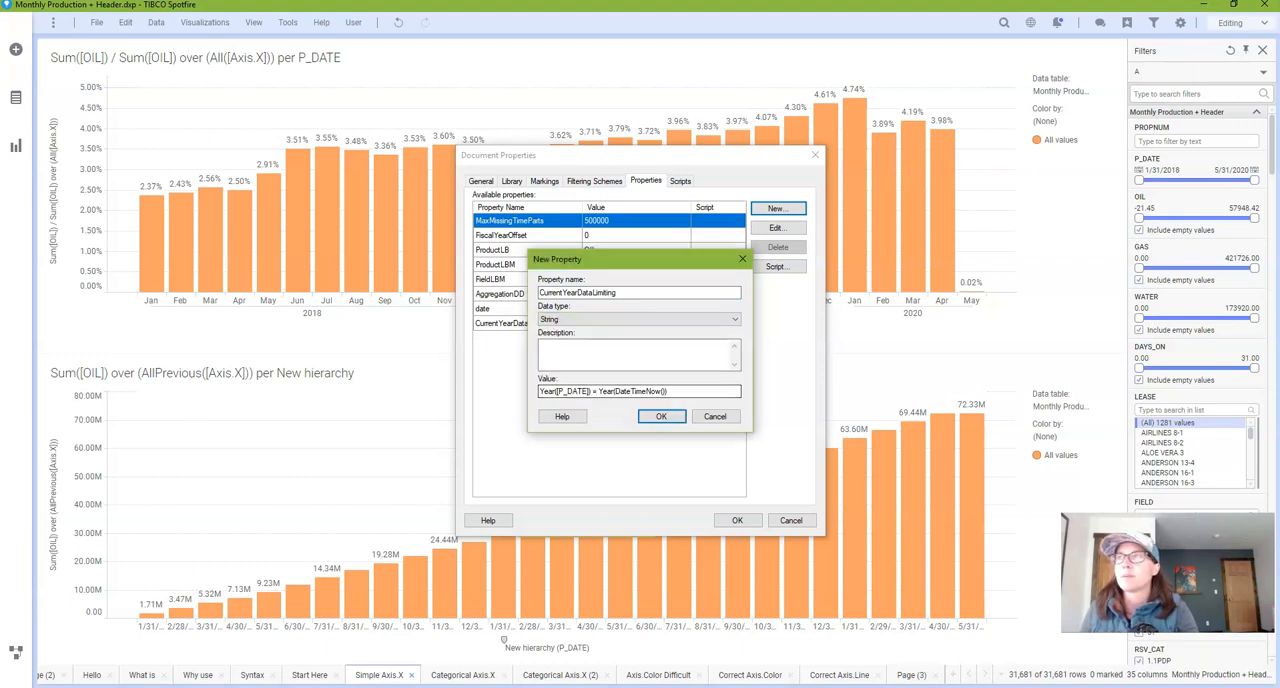
{"action": "left_click", "coordinate": [660, 416]}
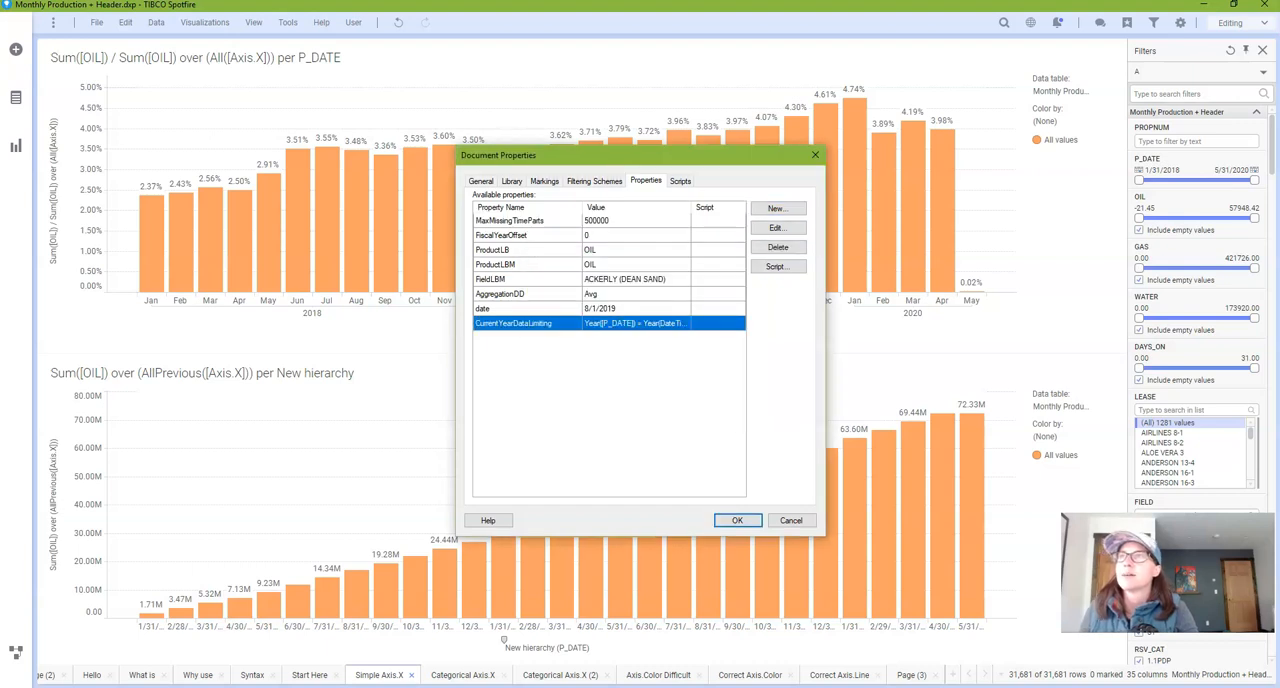
- Reopen CurrentYearDataLimiting to verify its value, then close the editor
{"action": "left_click", "coordinate": [776, 226]}
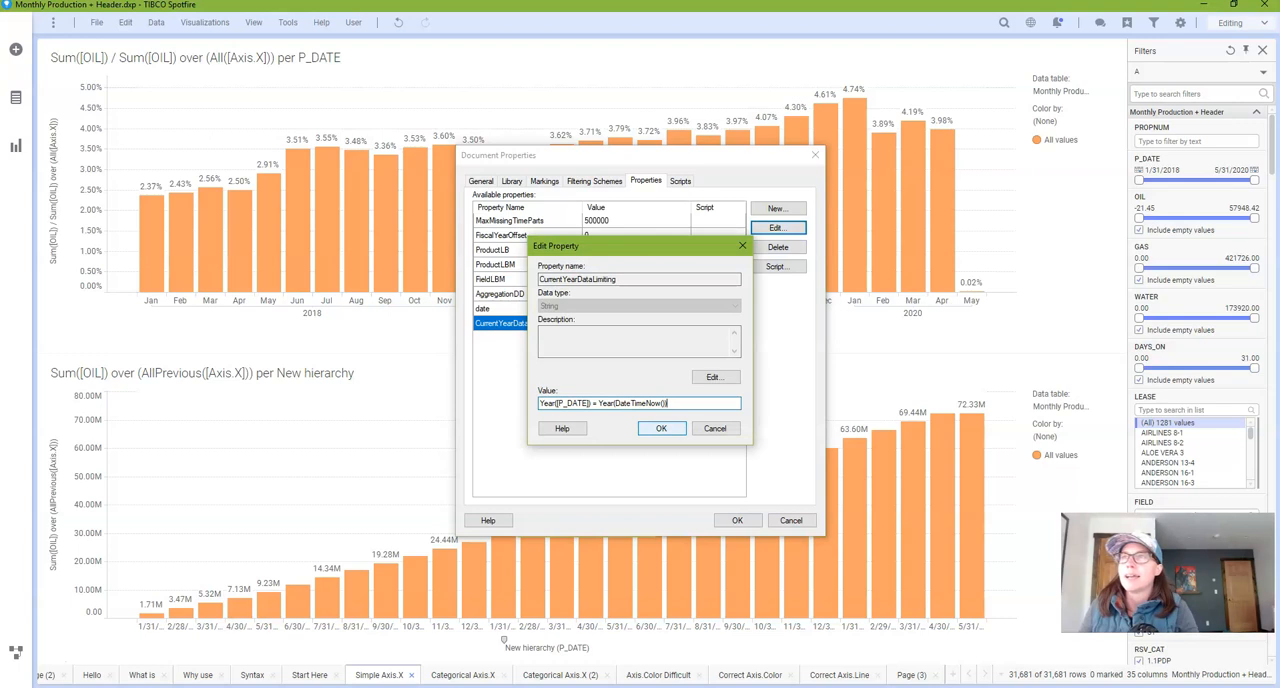
{"action": "left_click", "coordinate": [660, 428]}
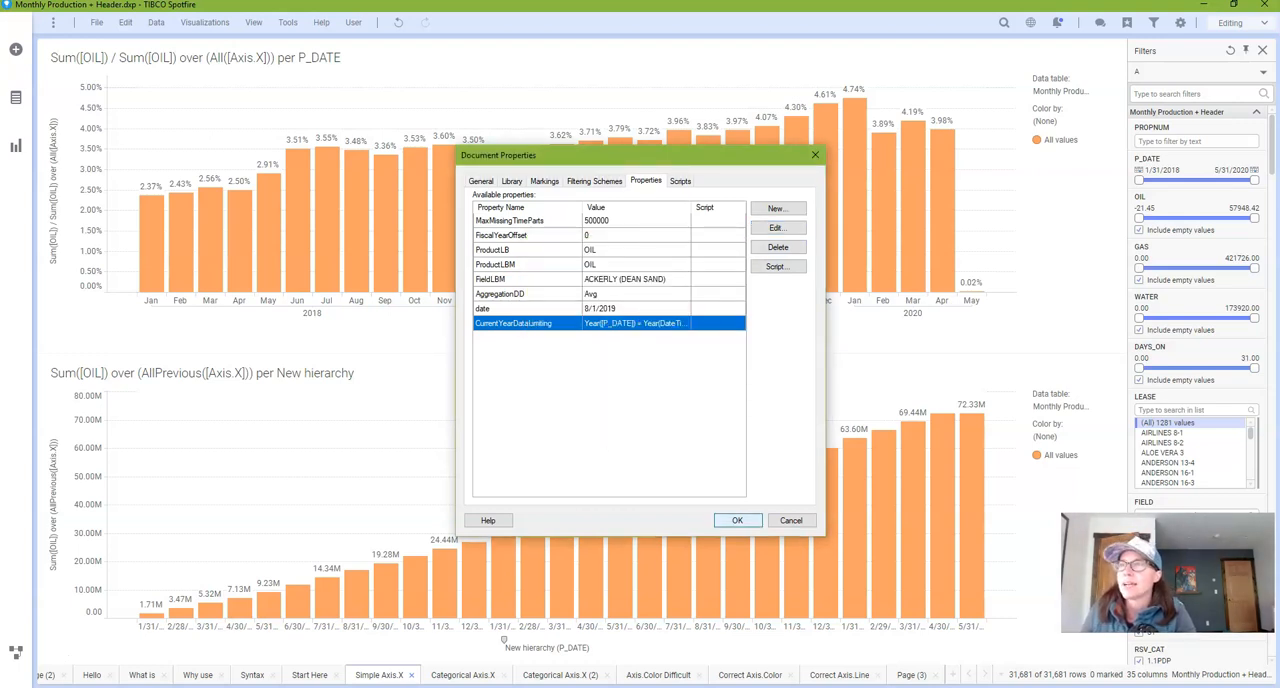
- Limit the lower cumulative oil chart with ${CurrentYearDataLimiting}, then go to the wells line-chart page
{"action": "left_click", "coordinate": [736, 520]}
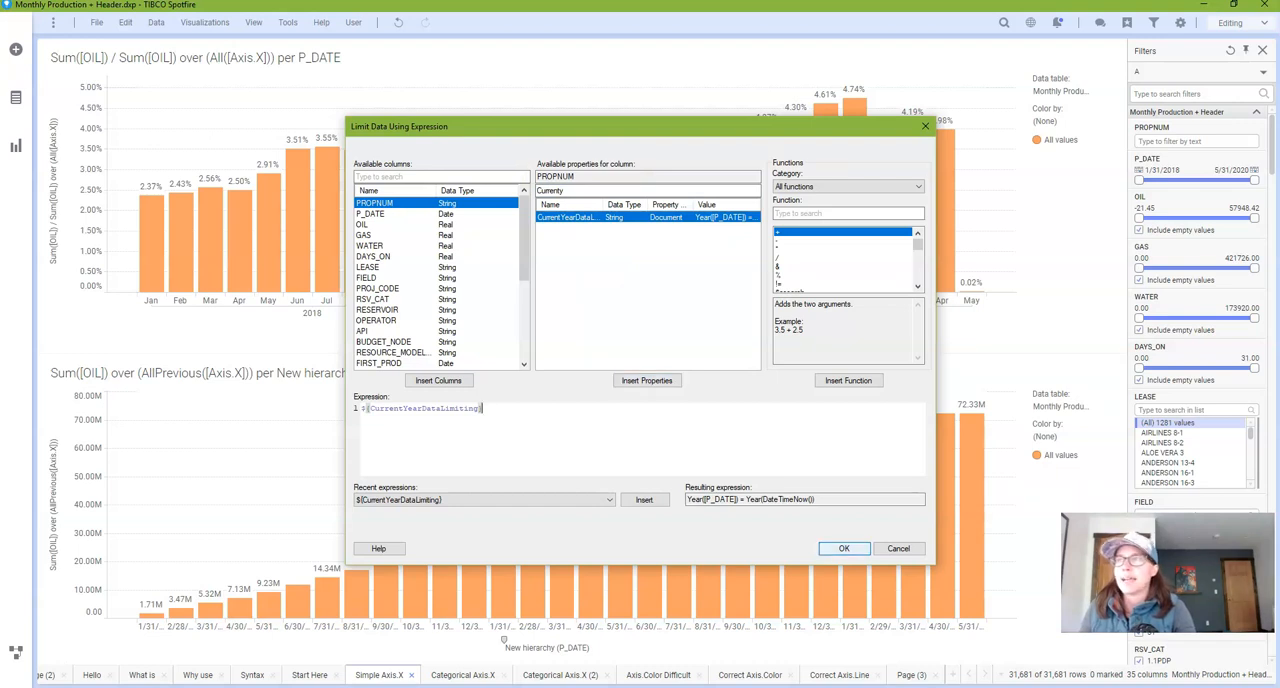
{"action": "left_click", "coordinate": [844, 548]}
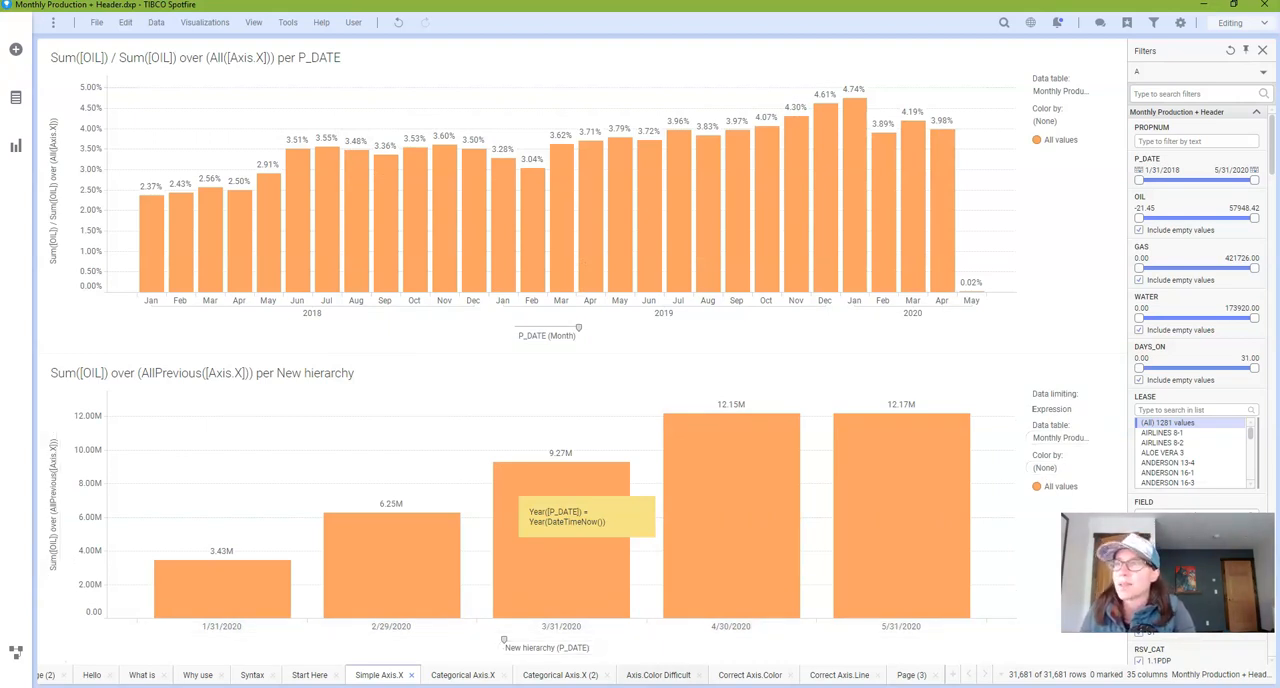
{"action": "left_click", "coordinate": [838, 674]}
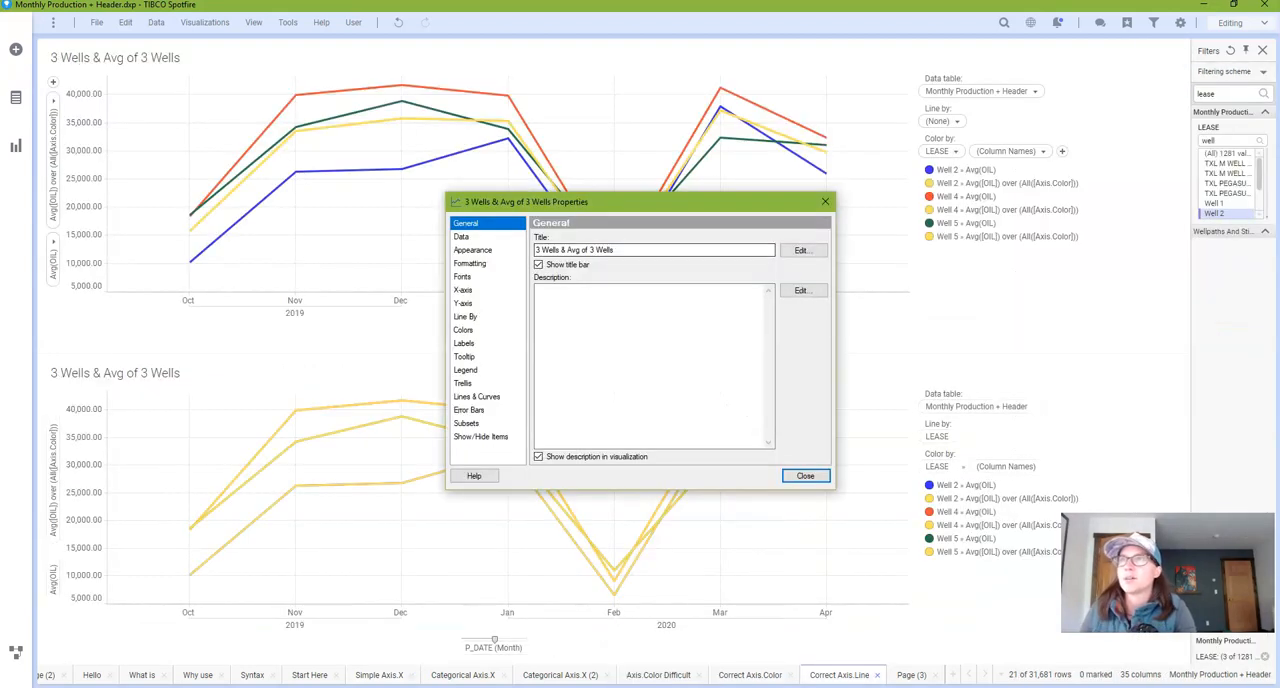
- Limit the lower 3 Wells chart's data using the CurrentYearDataLimiting property
{"action": "left_click", "coordinate": [460, 236]}
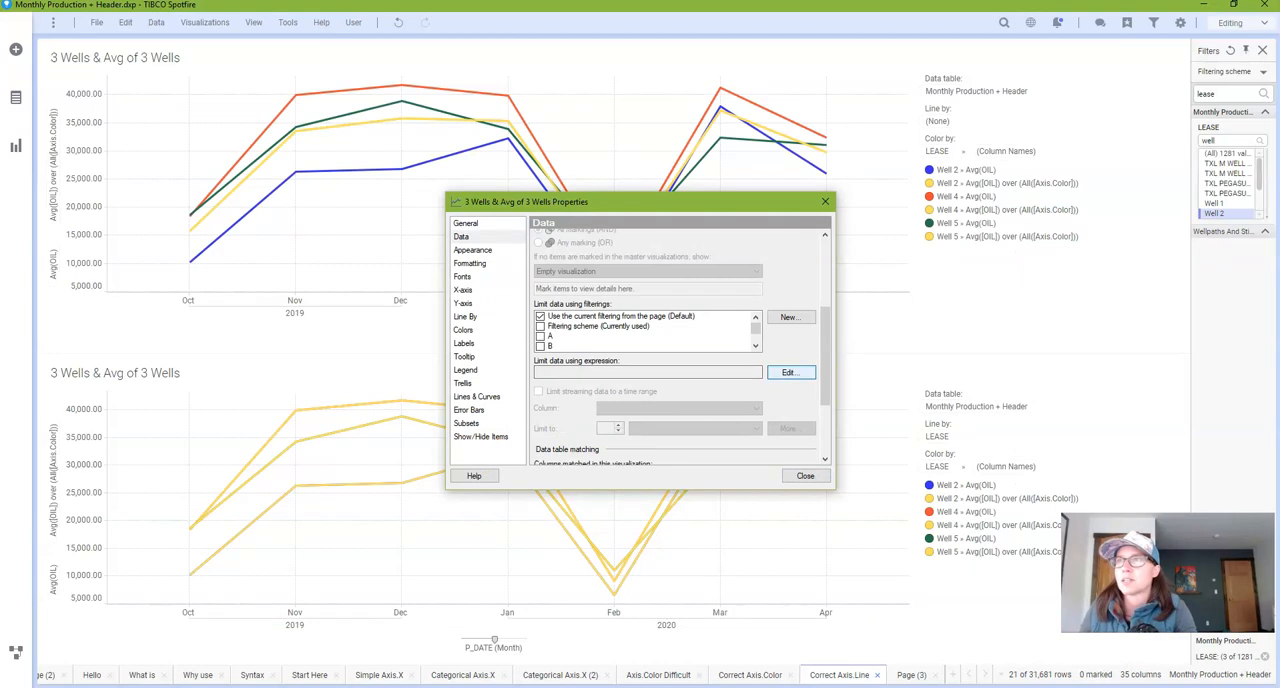
{"action": "left_click", "coordinate": [788, 372]}
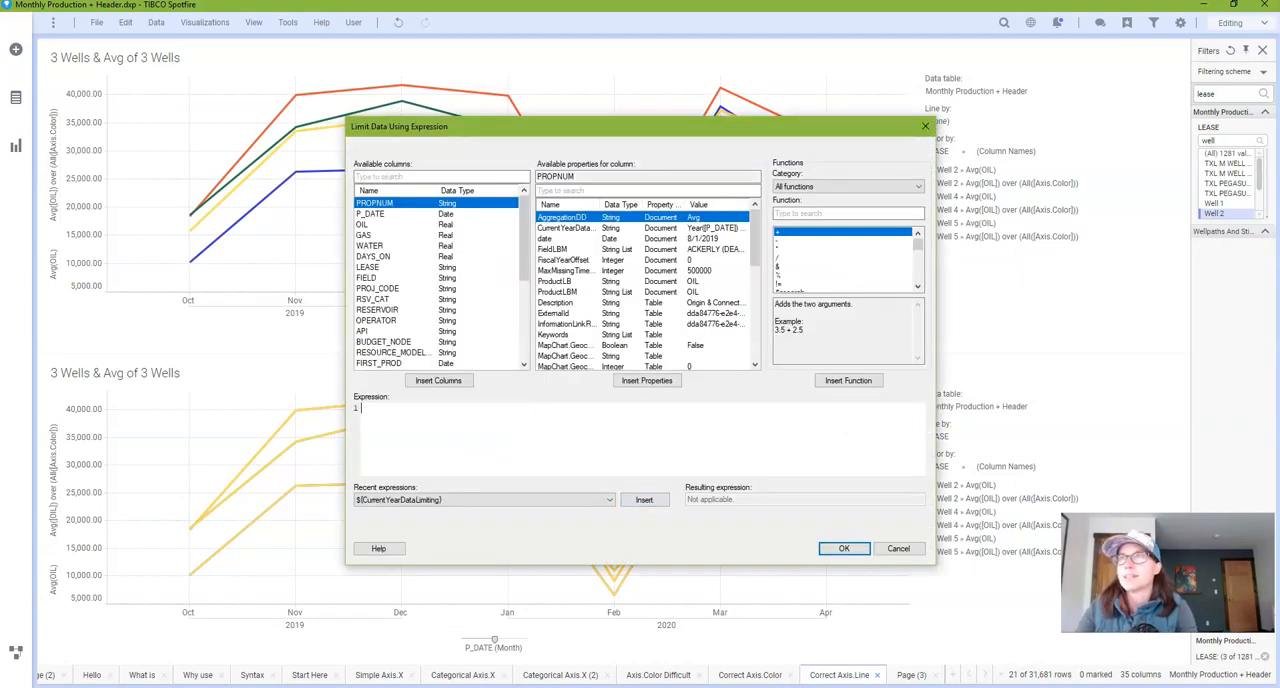
{"action": "left_click", "coordinate": [564, 228]}
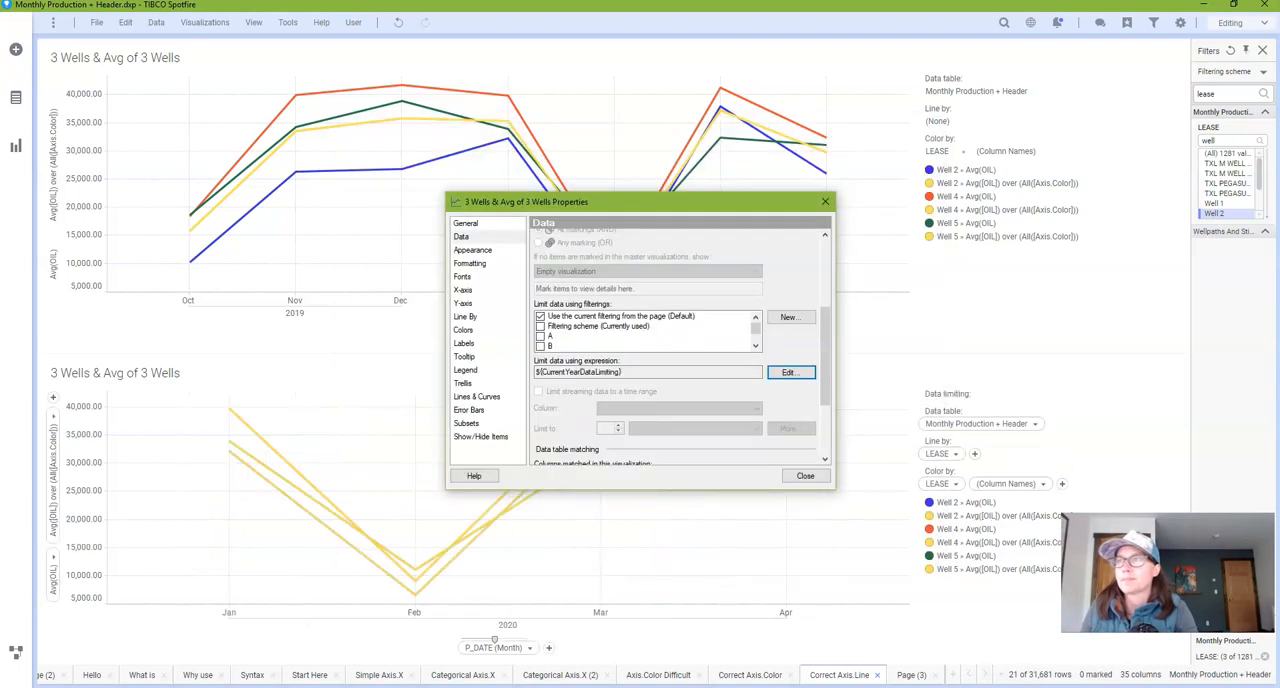
{"action": "left_click", "coordinate": [804, 476]}
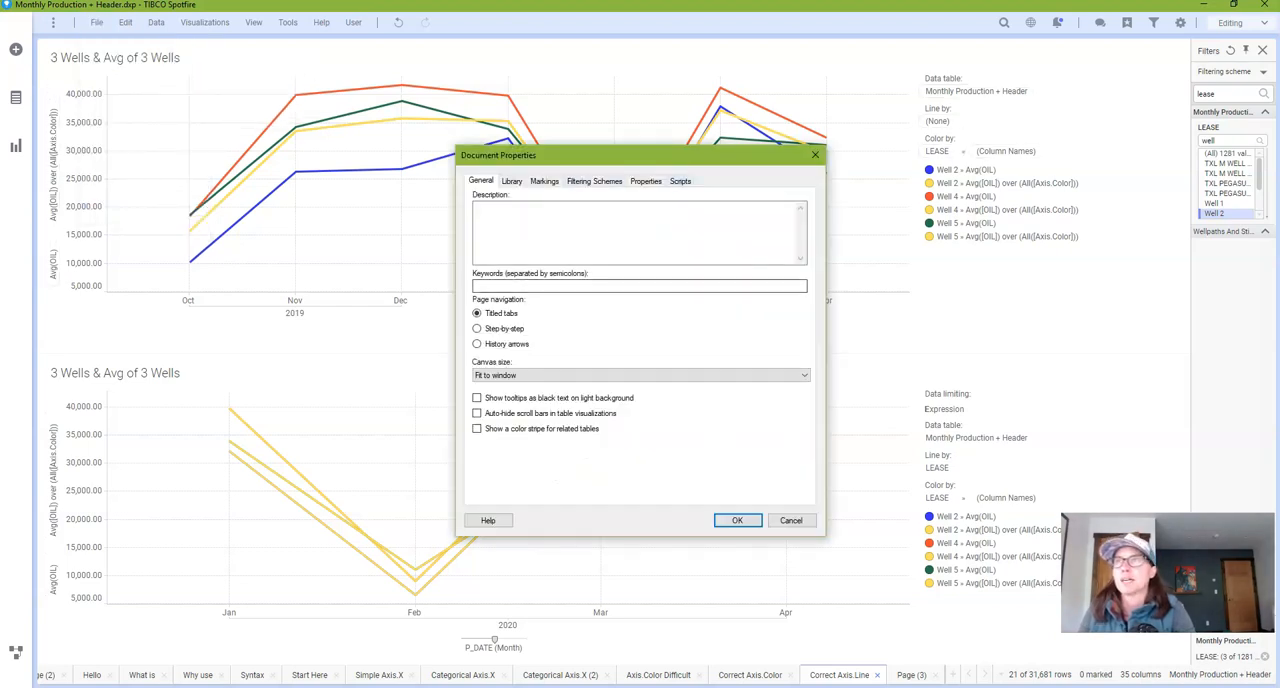
- Review CurrentYearDataLimiting in Document Properties and close without changes
{"action": "left_click", "coordinate": [644, 182]}
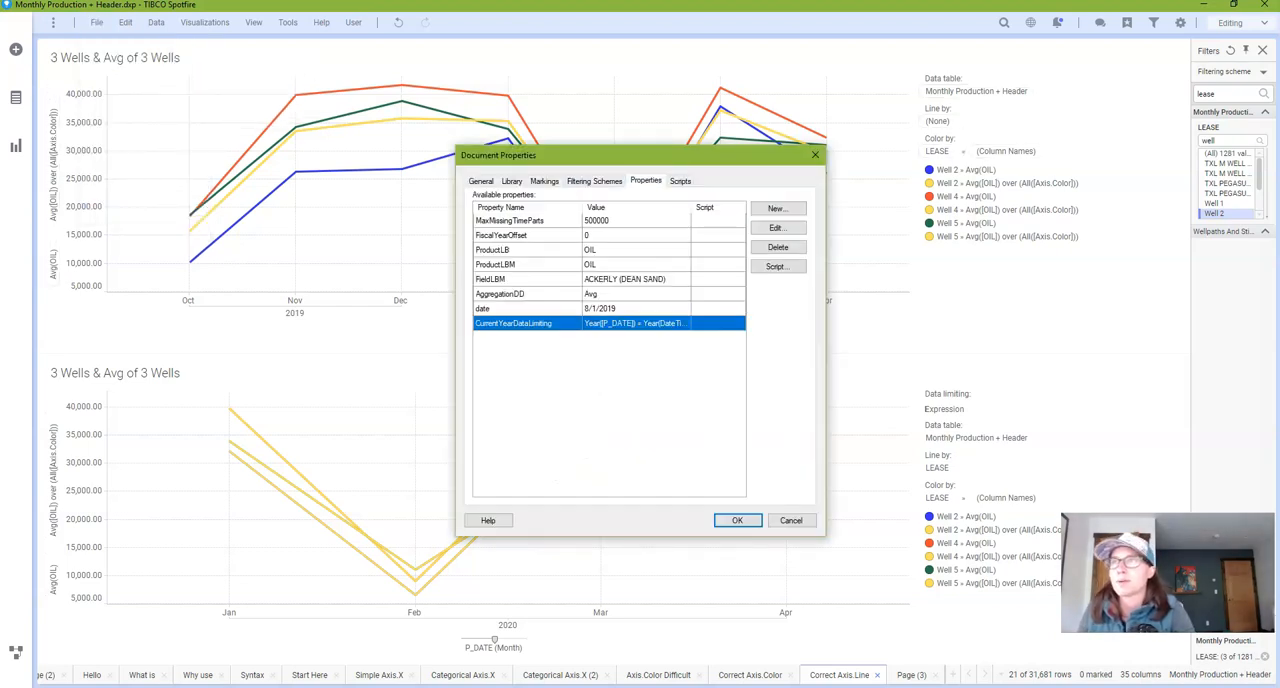
{"action": "left_click", "coordinate": [776, 226]}
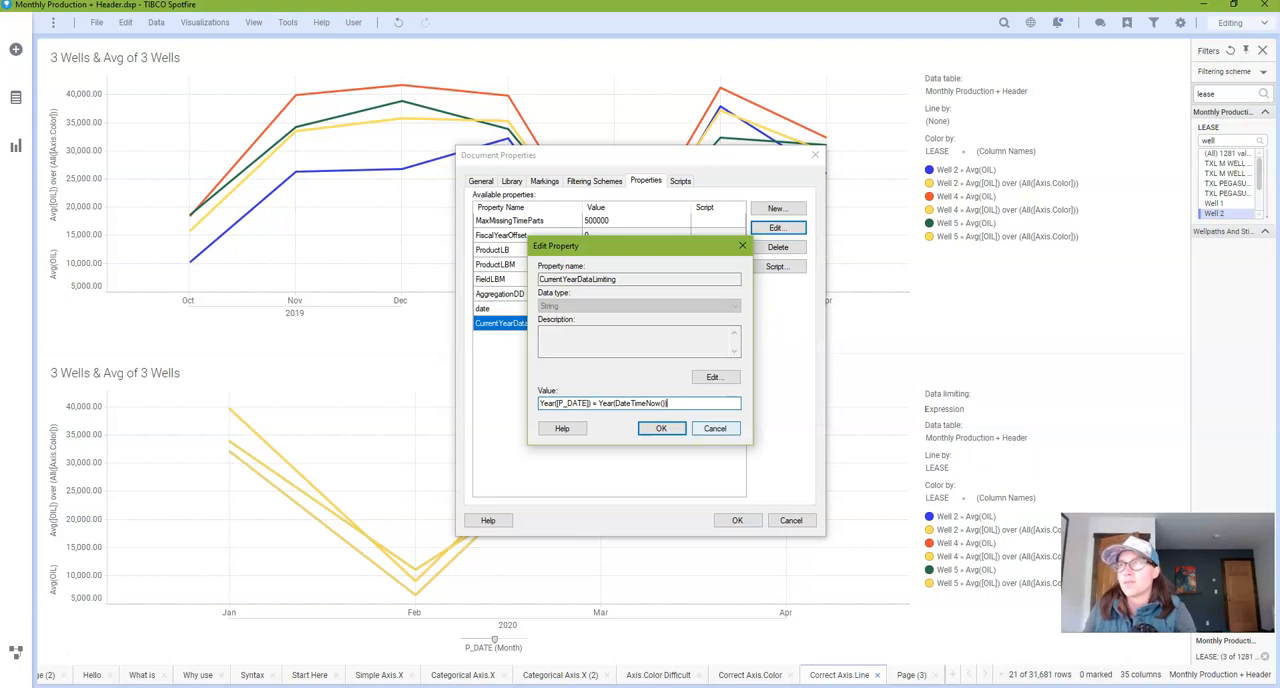
{"action": "left_click", "coordinate": [660, 428]}
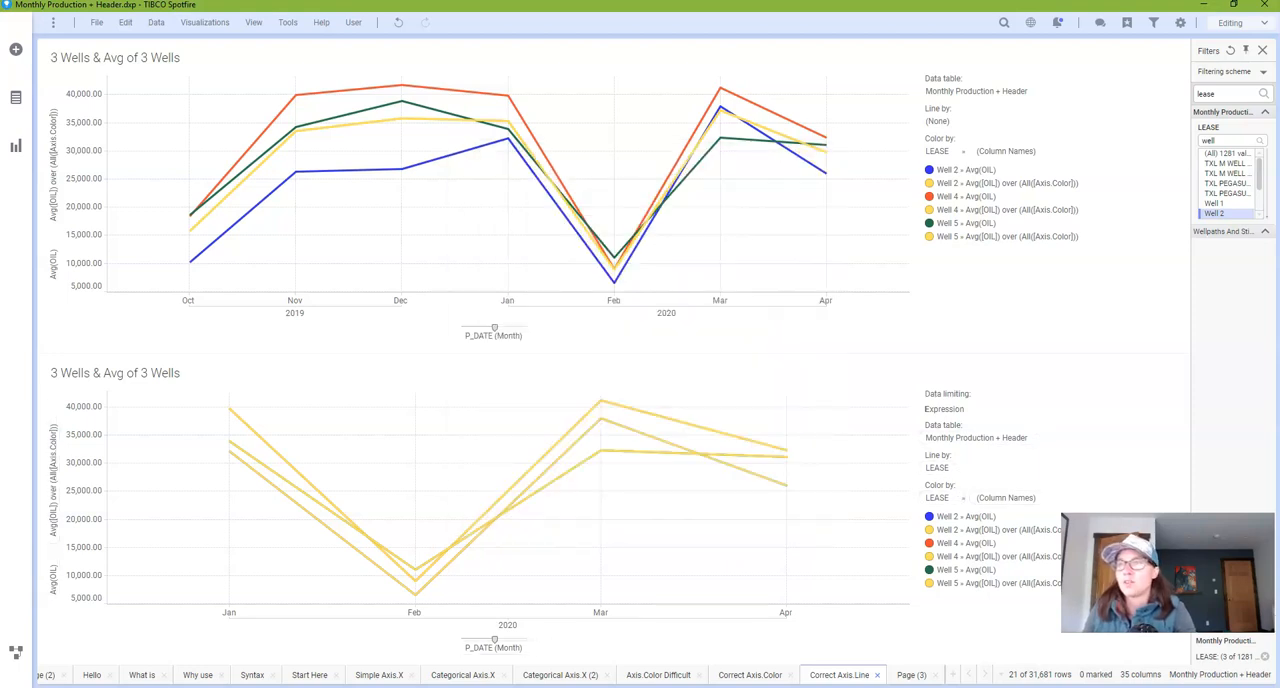